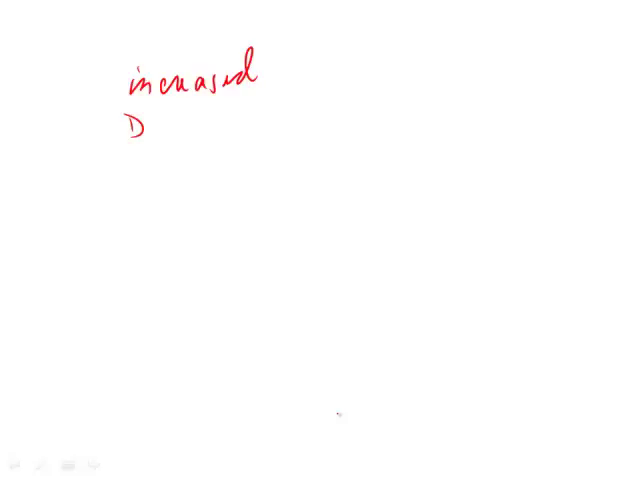
In red ink, mark a short stroke left of D and write a struck-through C beneath it
left_click_drag(105, 130, 120, 135)
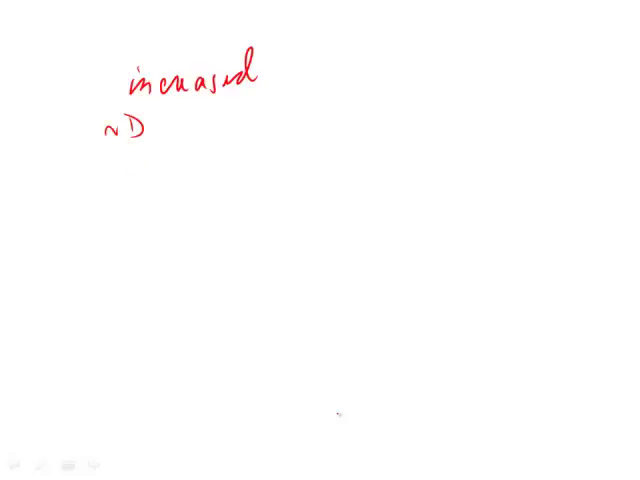
left_click_drag(130, 150, 135, 175)
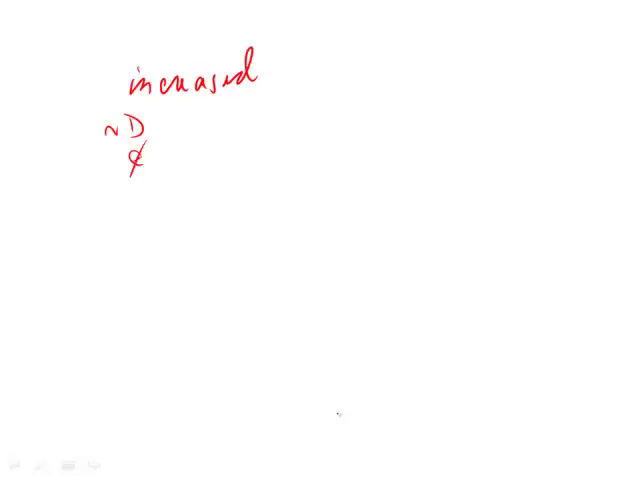